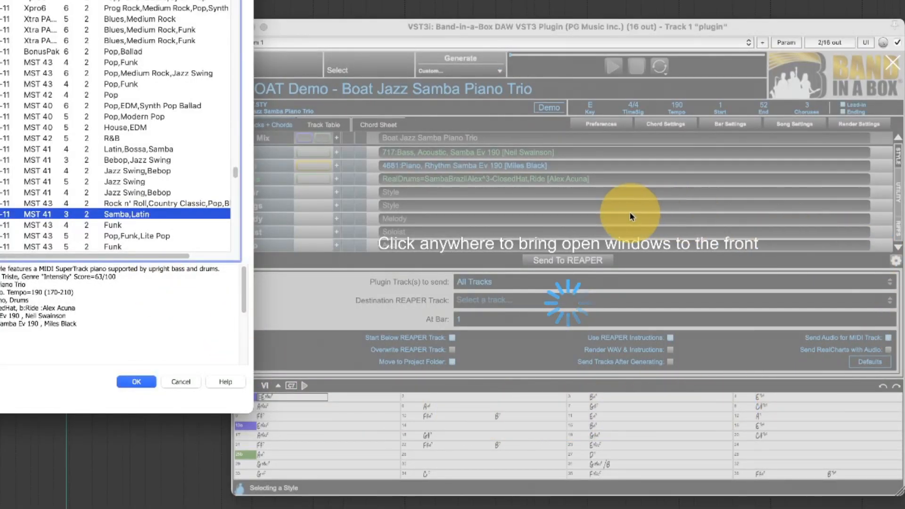
mouse_move(275, 329)
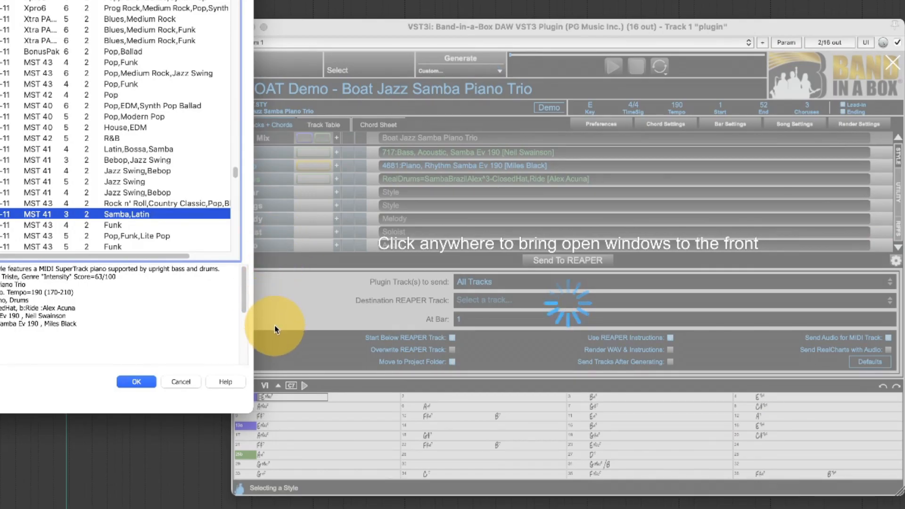
mouse_move(873, 285)
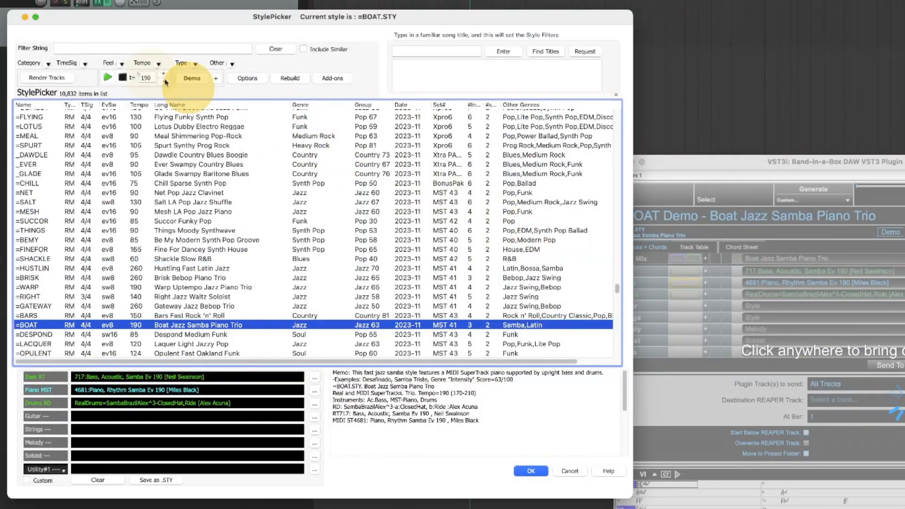
Try the MIDI, WAV and All render presets, then settle on the Reaper preset.
left_click(46, 77)
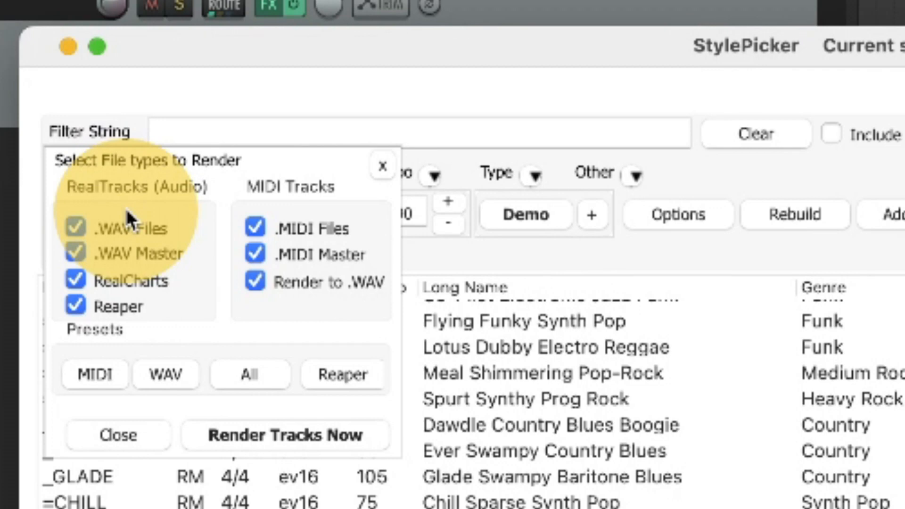
mouse_move(139, 236)
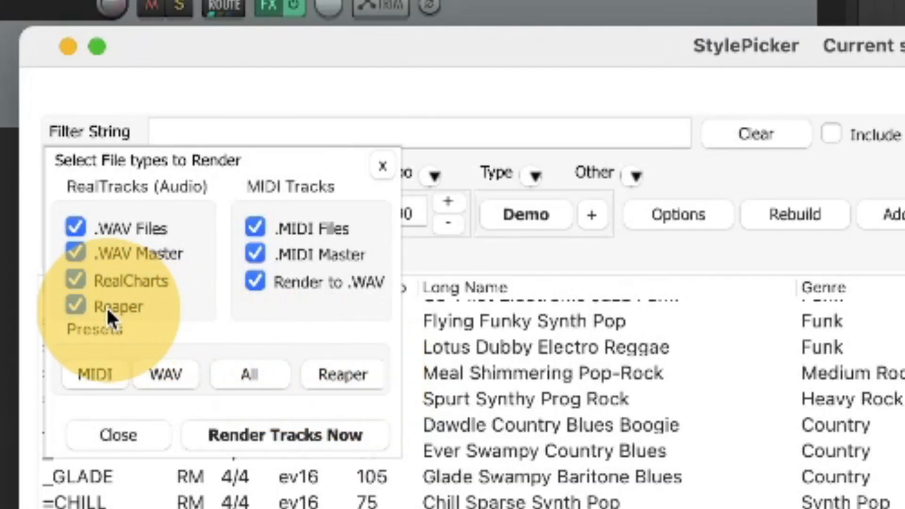
mouse_move(138, 317)
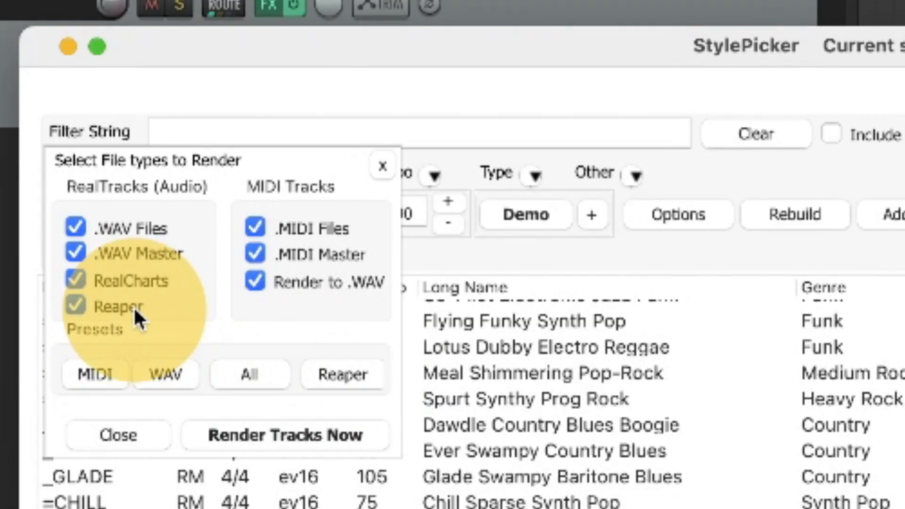
mouse_move(130, 333)
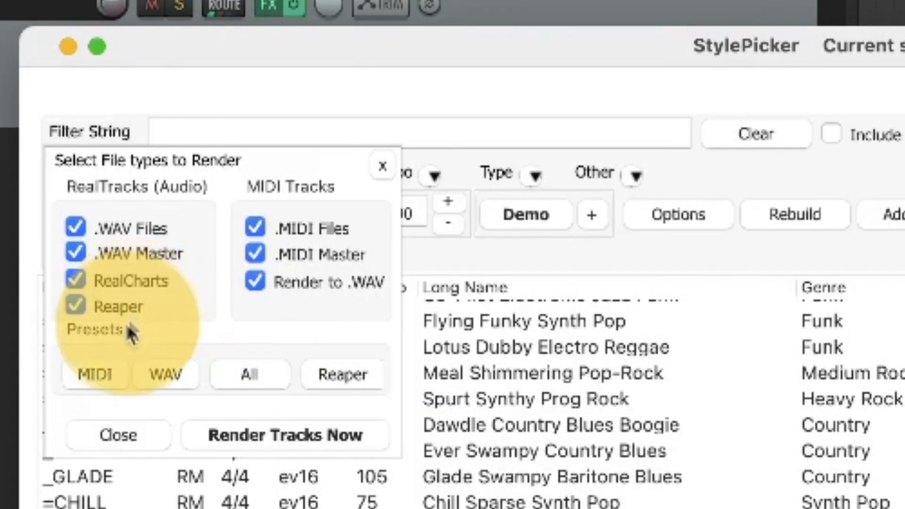
left_click(94, 373)
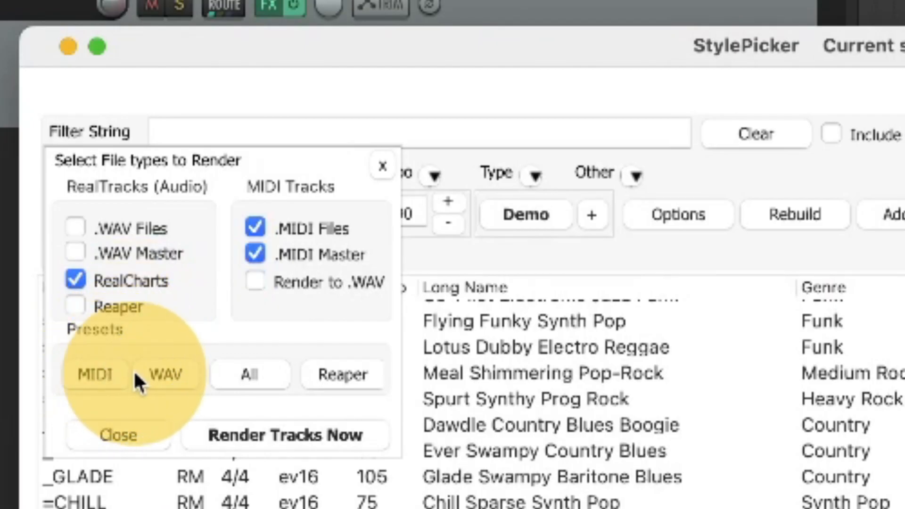
left_click(249, 374)
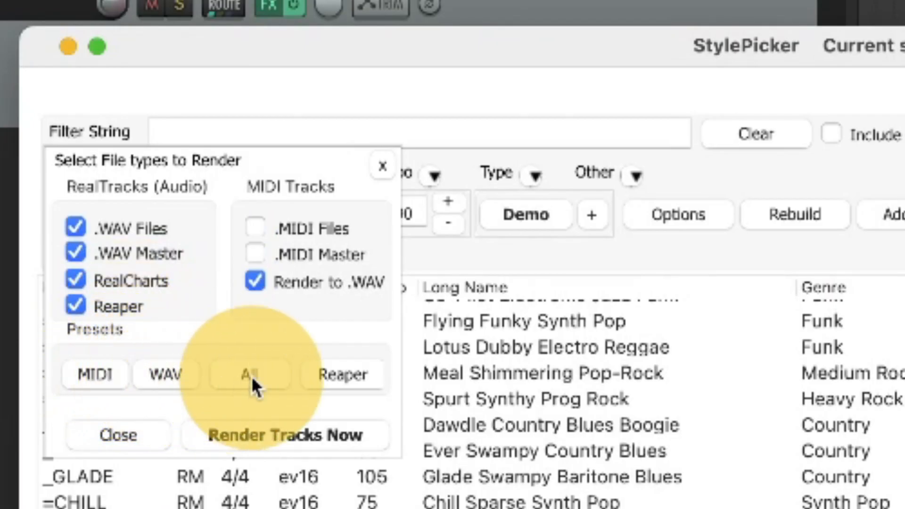
left_click(249, 374)
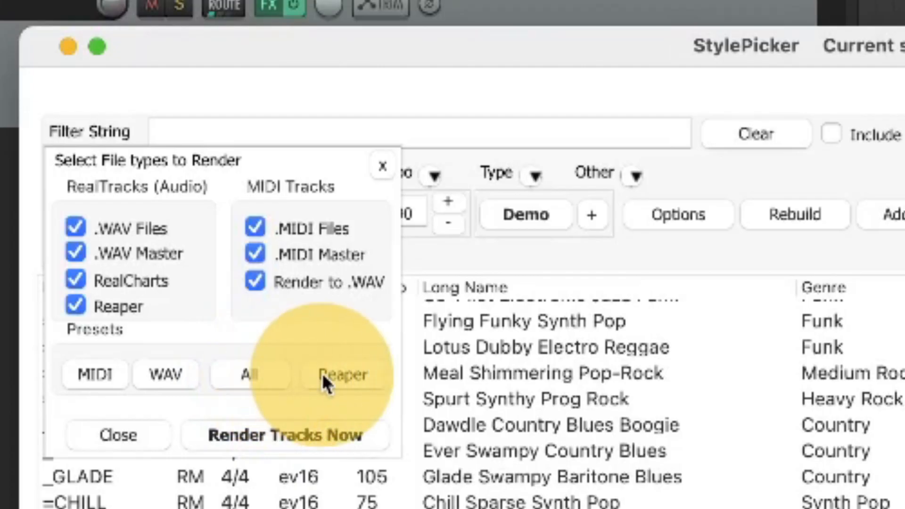
left_click(342, 374)
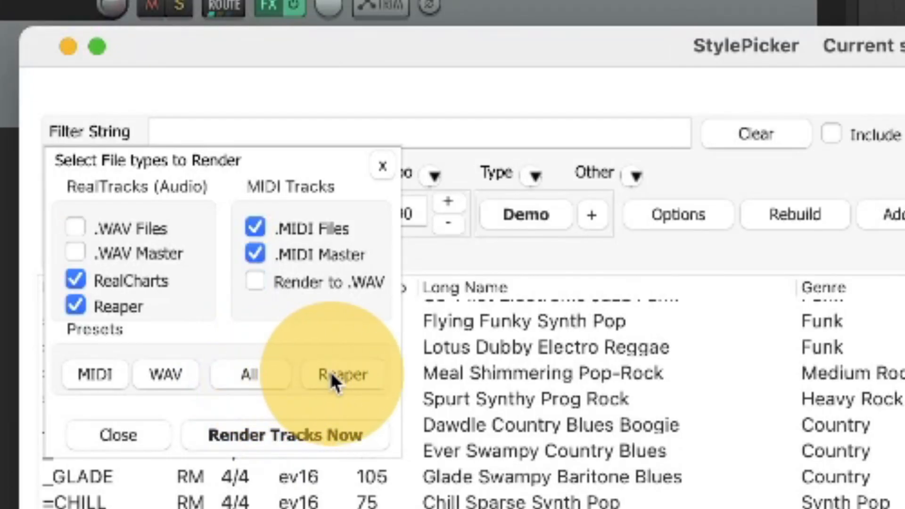
mouse_move(45, 221)
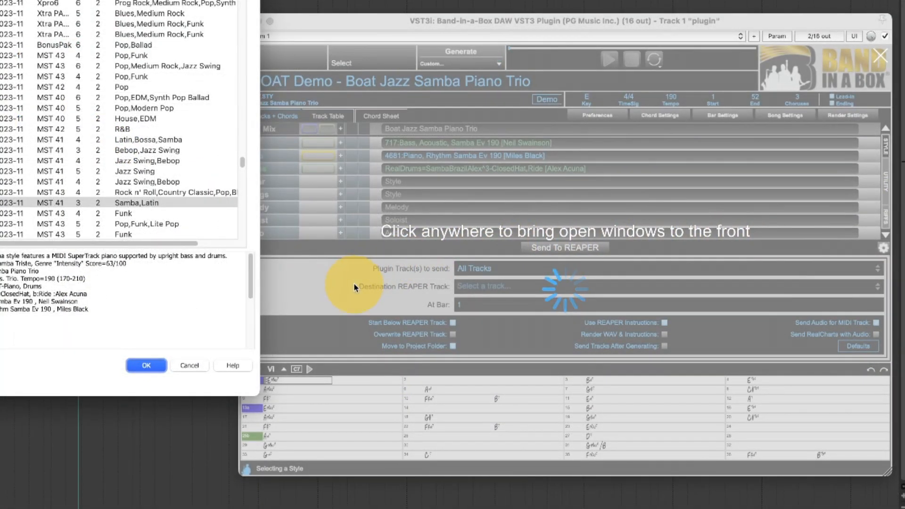
mouse_move(356, 293)
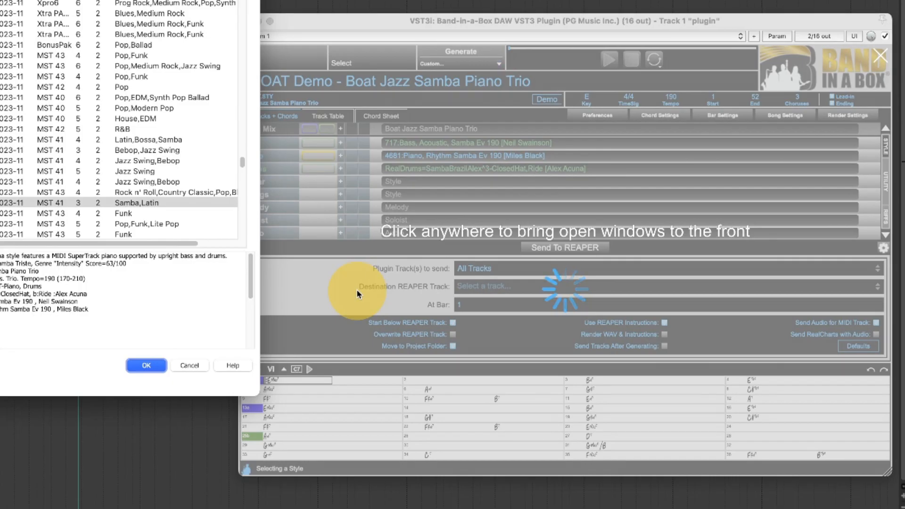
mouse_move(606, 355)
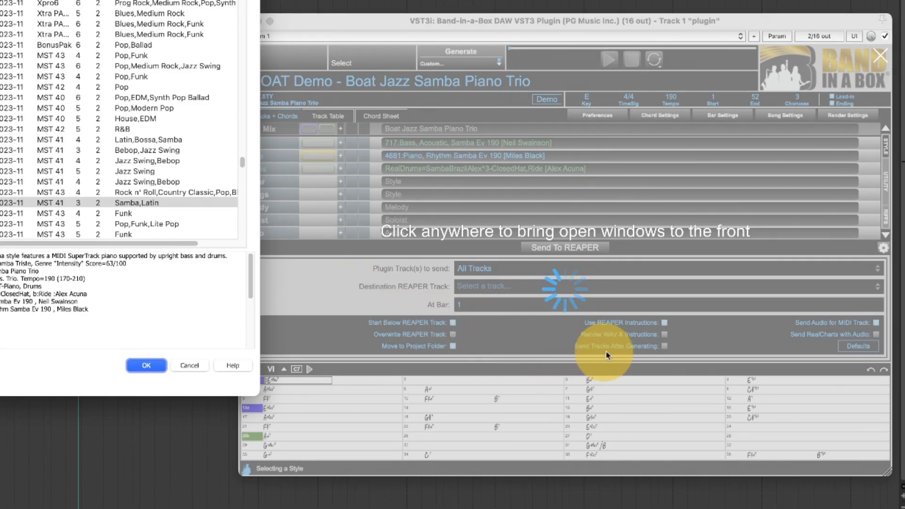
mouse_move(666, 352)
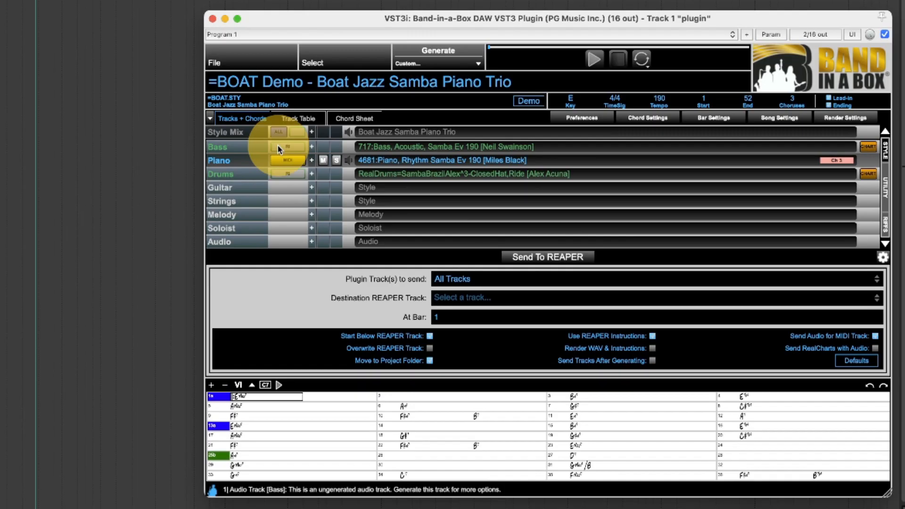
mouse_move(287, 161)
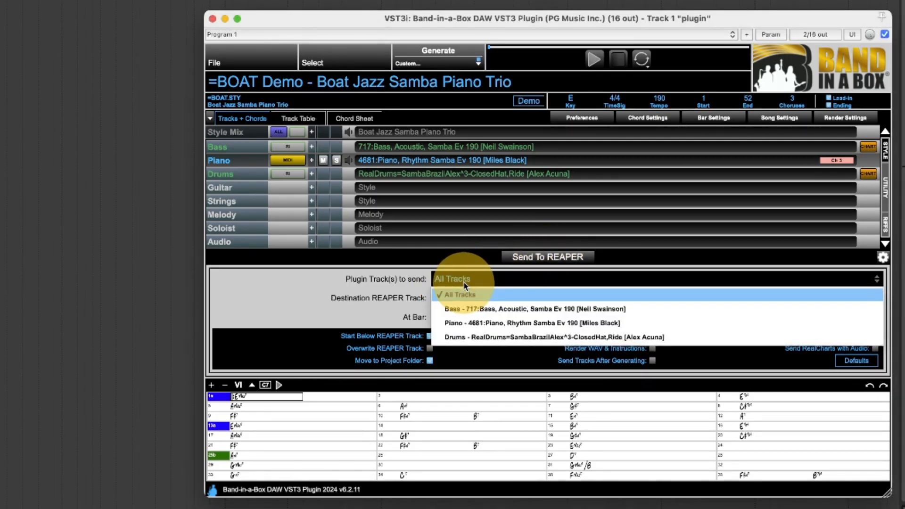
mouse_move(490, 336)
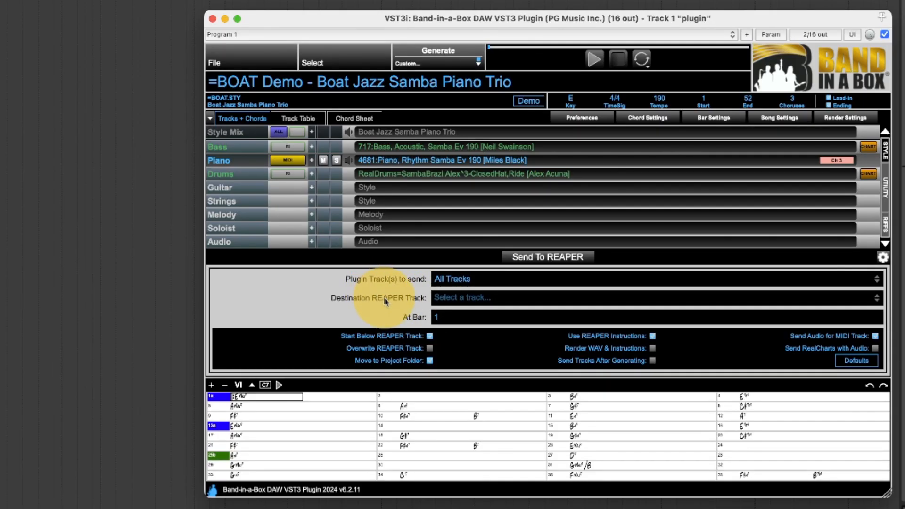
mouse_move(452, 321)
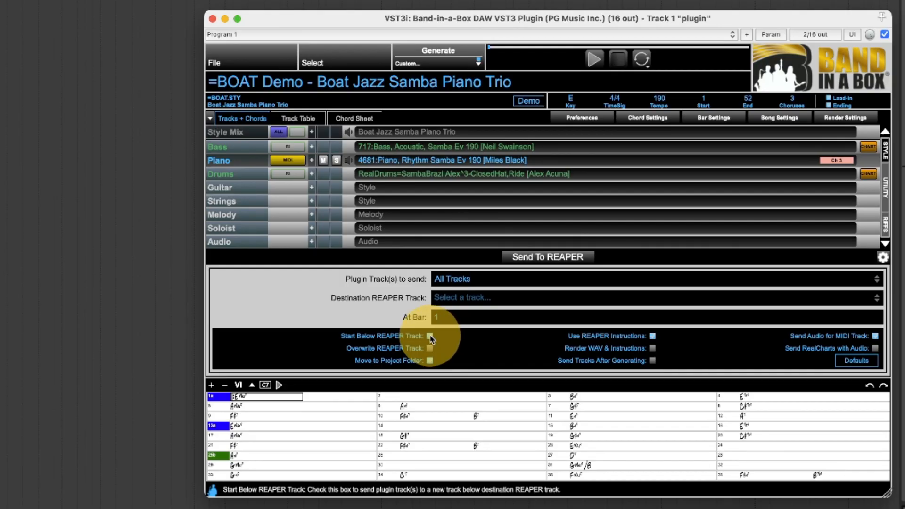
mouse_move(478, 298)
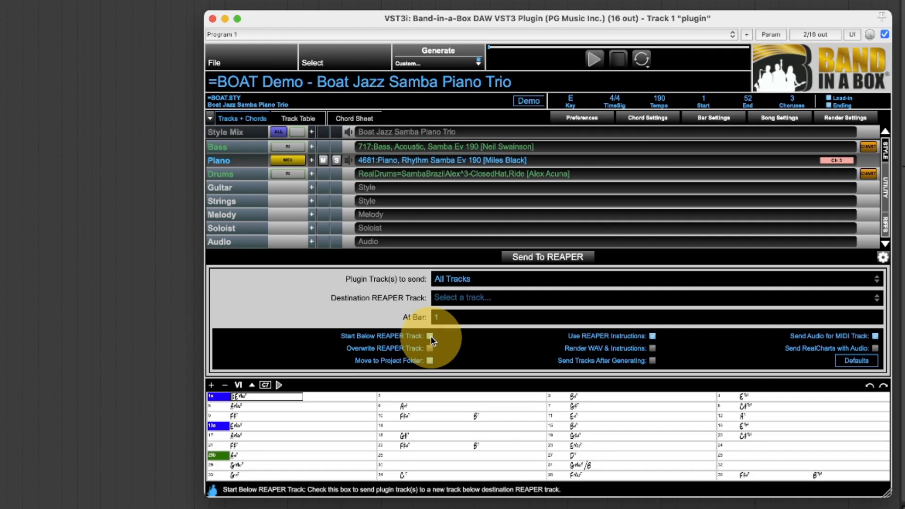
mouse_move(389, 353)
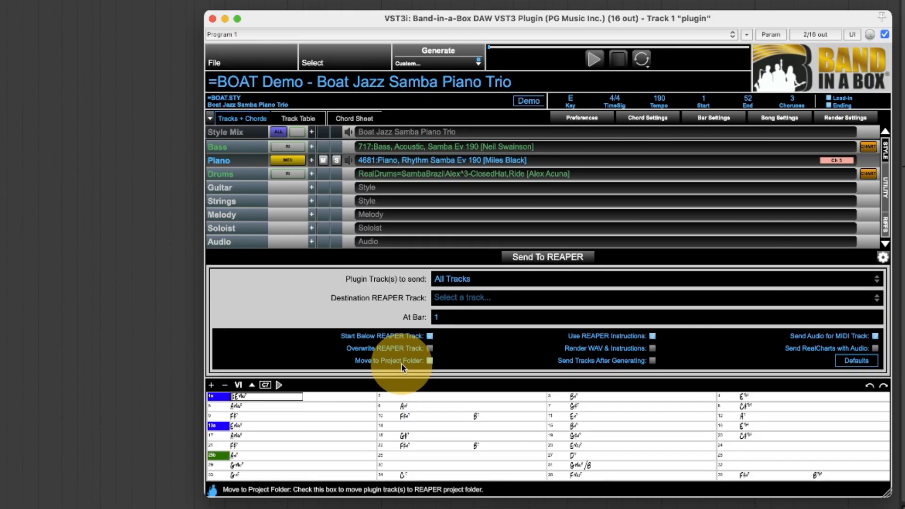
mouse_move(577, 332)
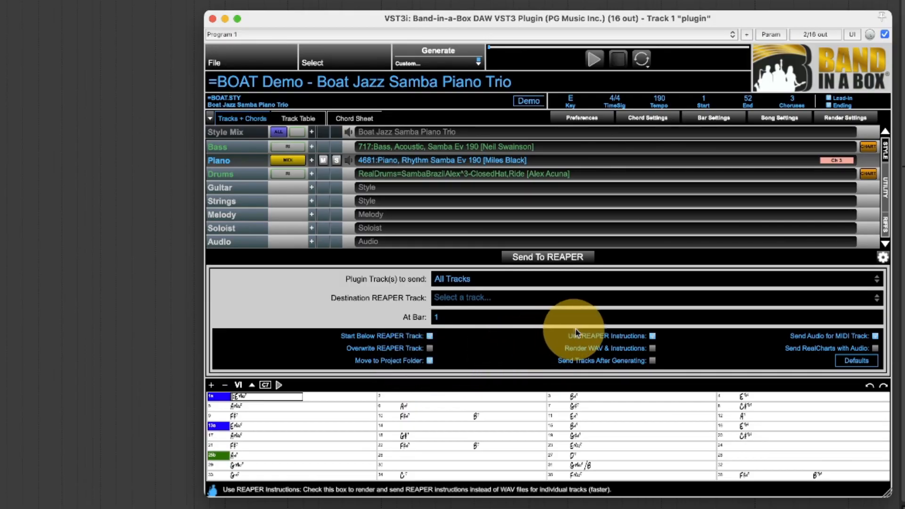
mouse_move(583, 348)
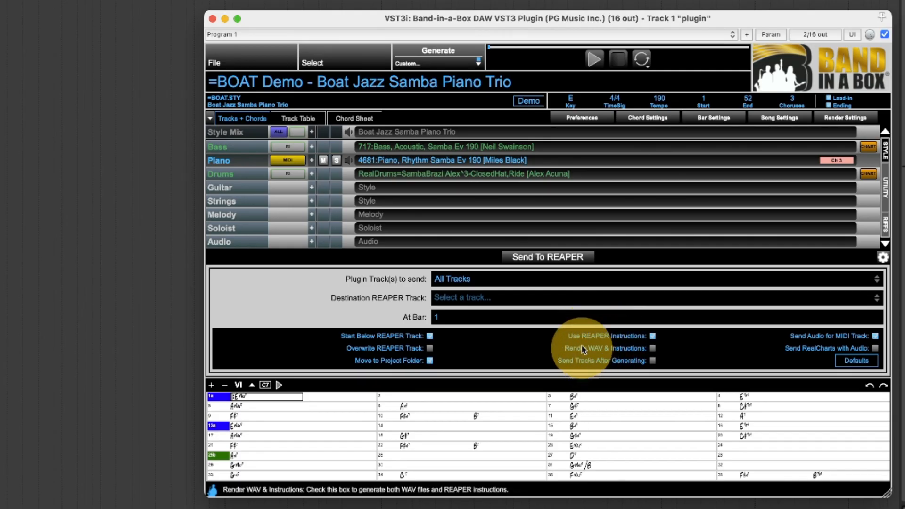
mouse_move(588, 339)
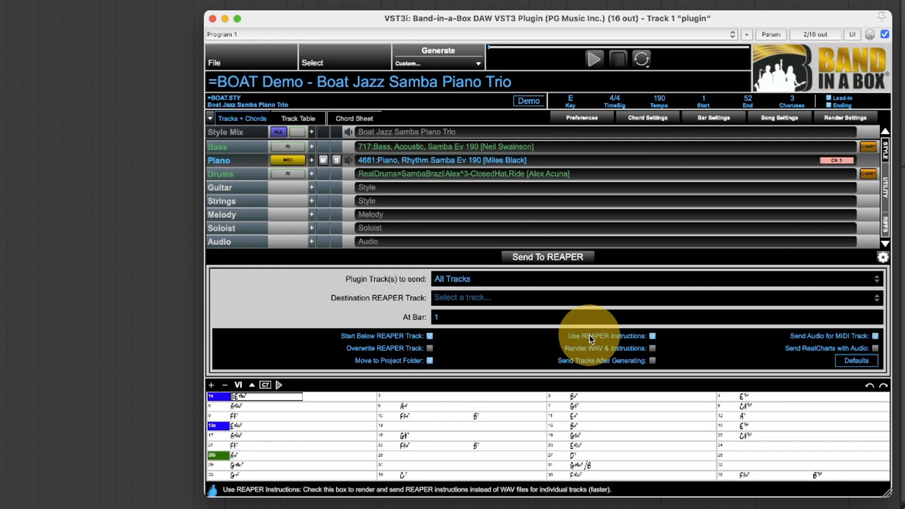
mouse_move(814, 340)
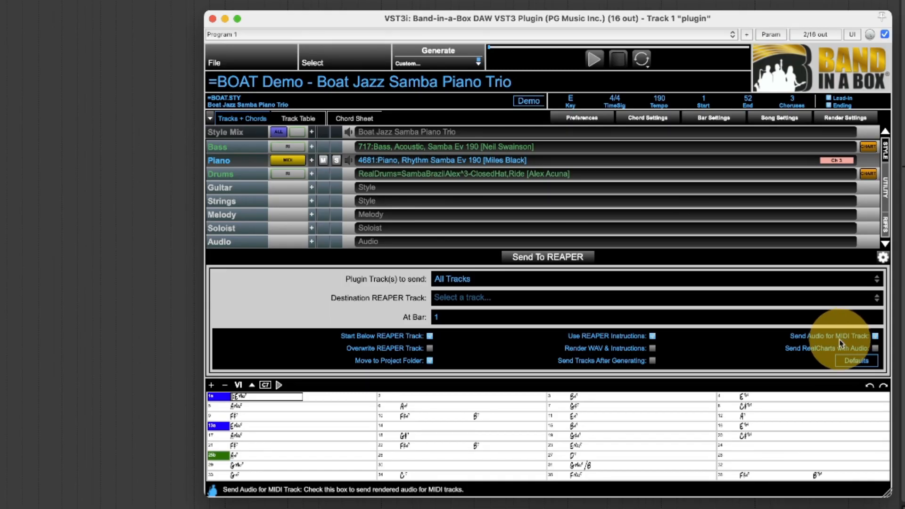
mouse_move(843, 353)
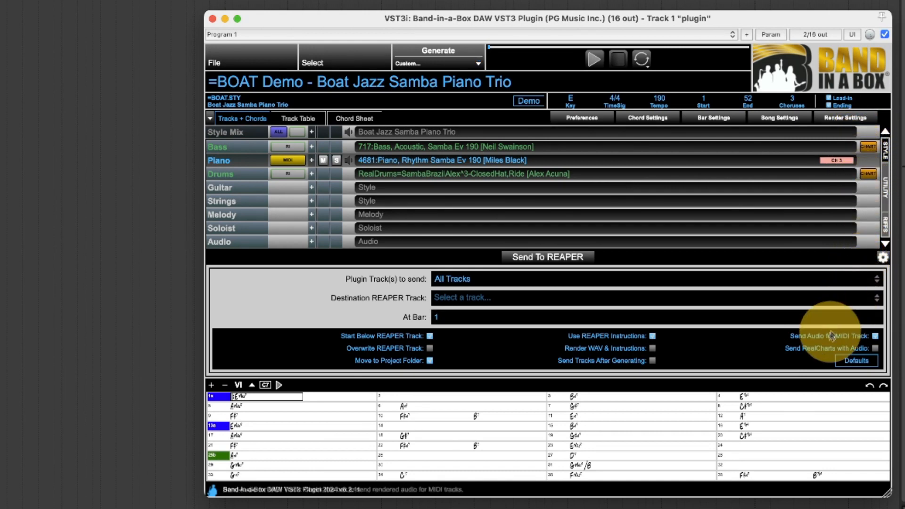
mouse_move(823, 354)
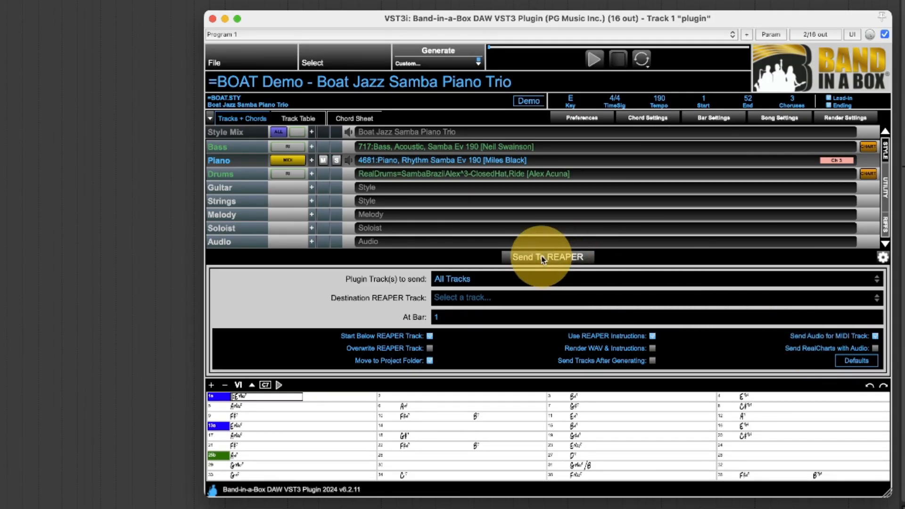
Send all plugin tracks to REAPER, importing the MIDI without MIDI markers.
left_click(547, 256)
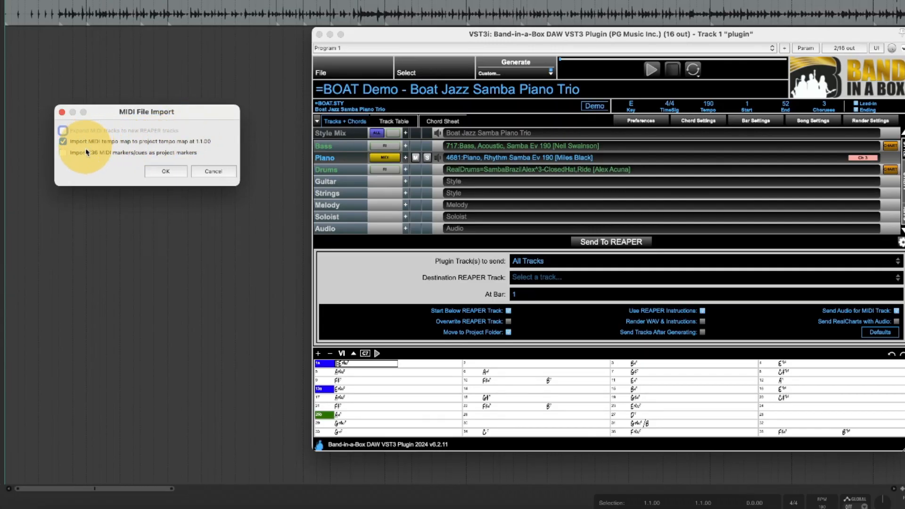
left_click(63, 141)
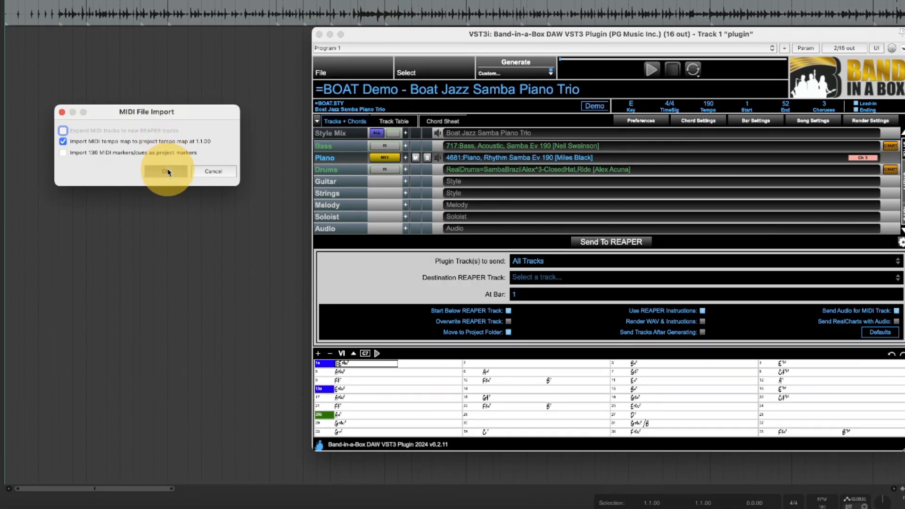
left_click(167, 171)
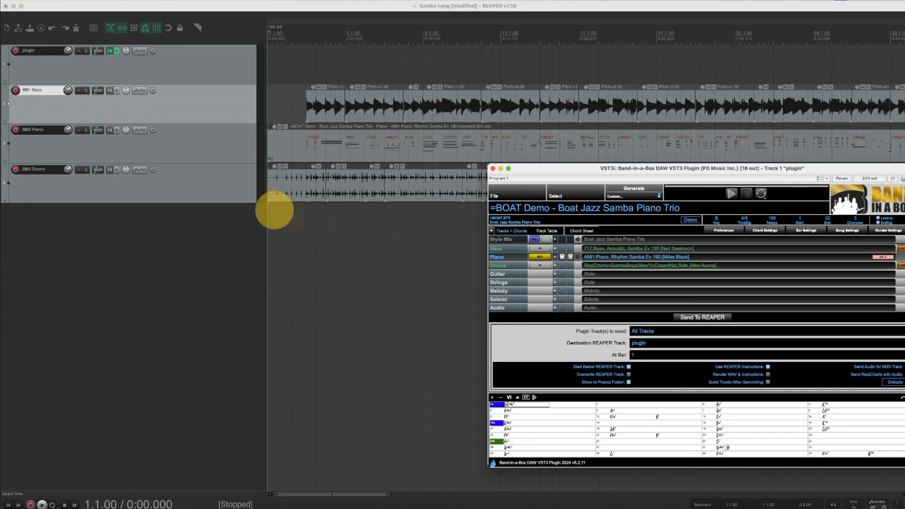
mouse_move(218, 219)
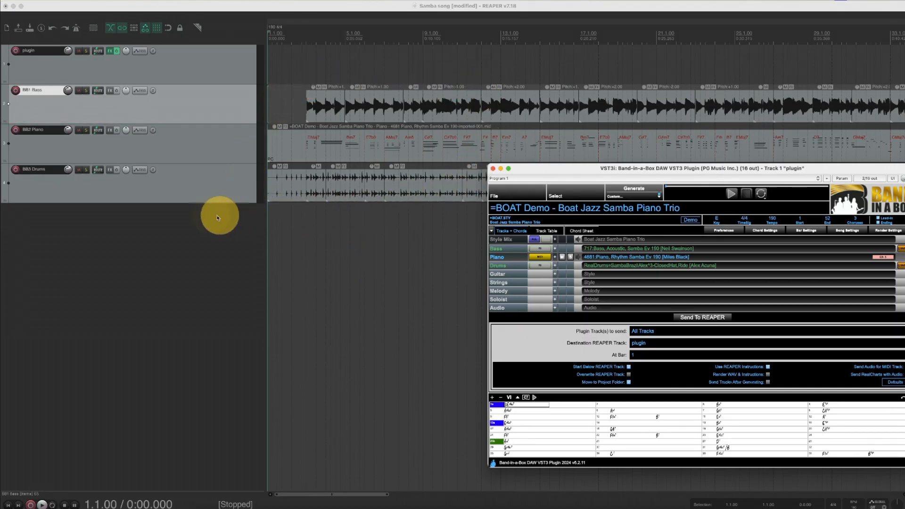
mouse_move(50, 62)
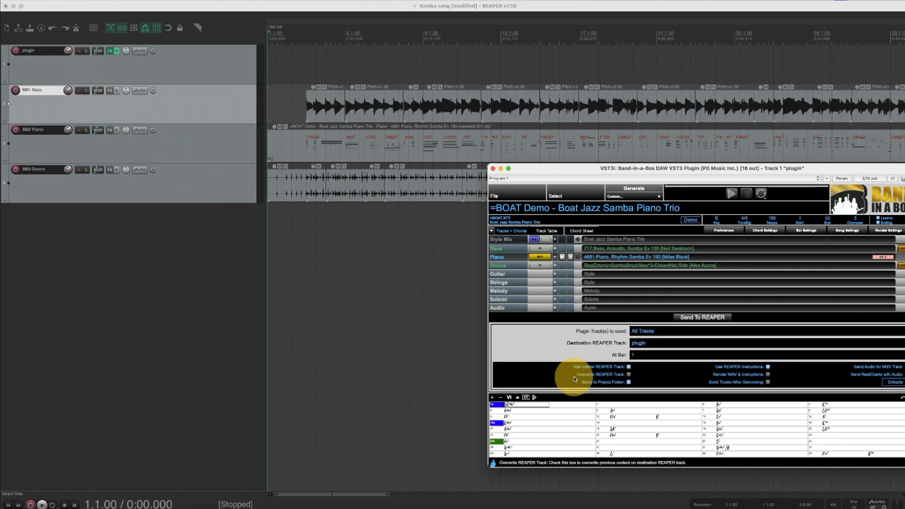
mouse_move(620, 367)
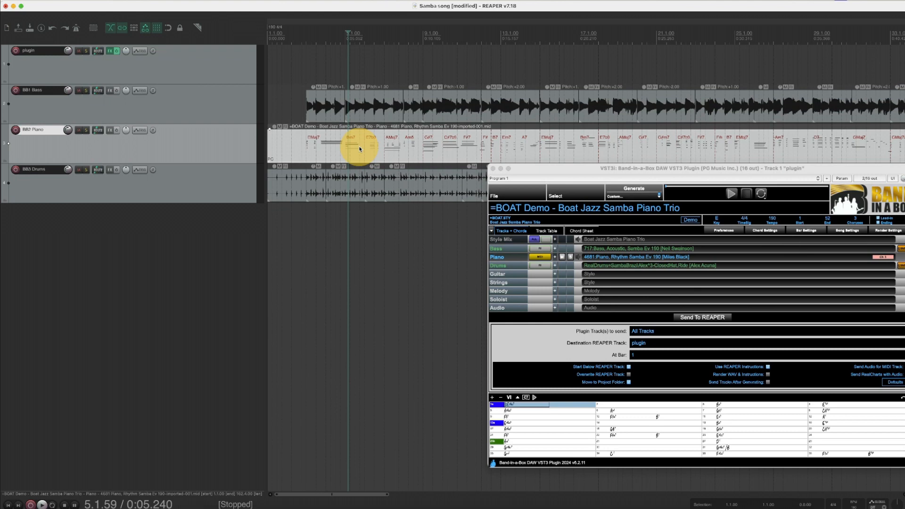
mouse_move(358, 147)
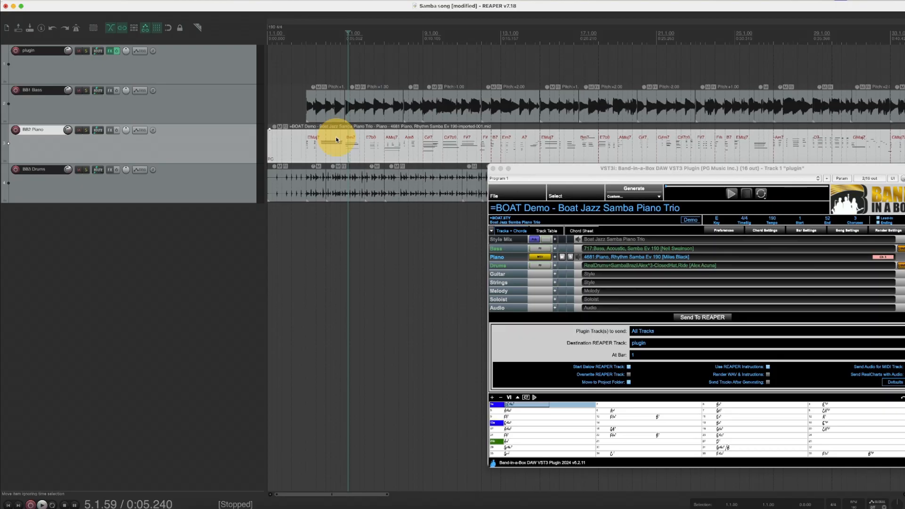
mouse_move(157, 152)
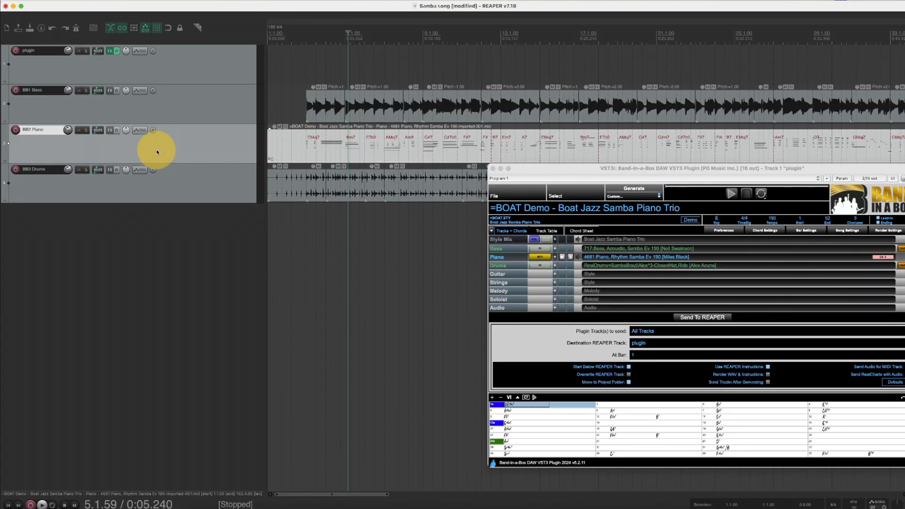
Add sforzando to BB2 Piano and load the Electric Vintage Soul Jazz piano sound.
left_click(98, 129)
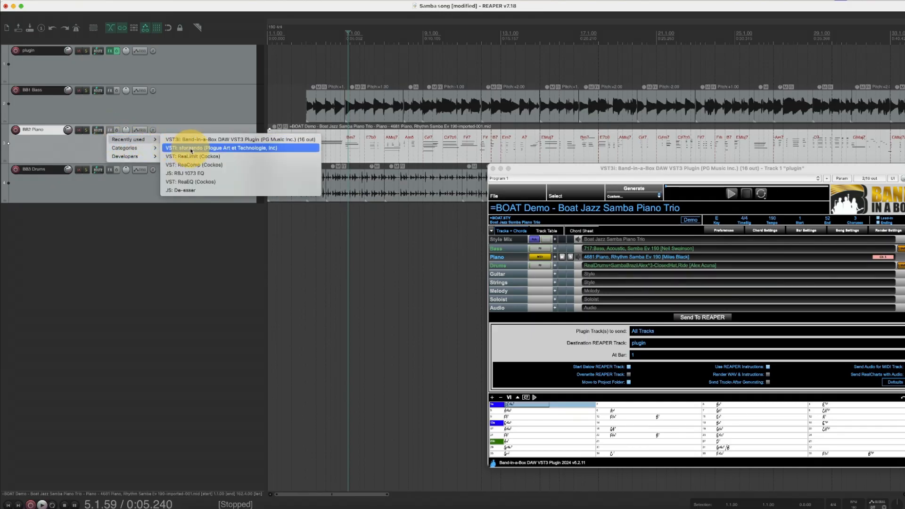
left_click(222, 147)
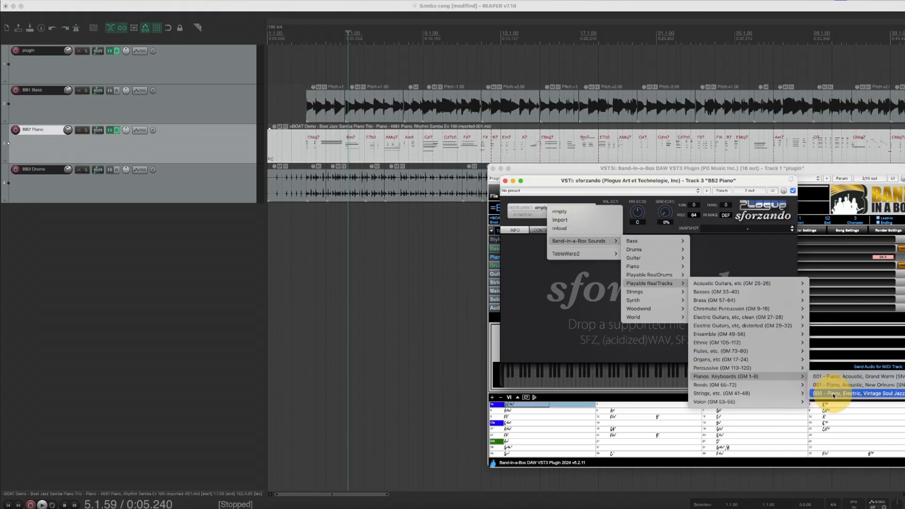
left_click(857, 393)
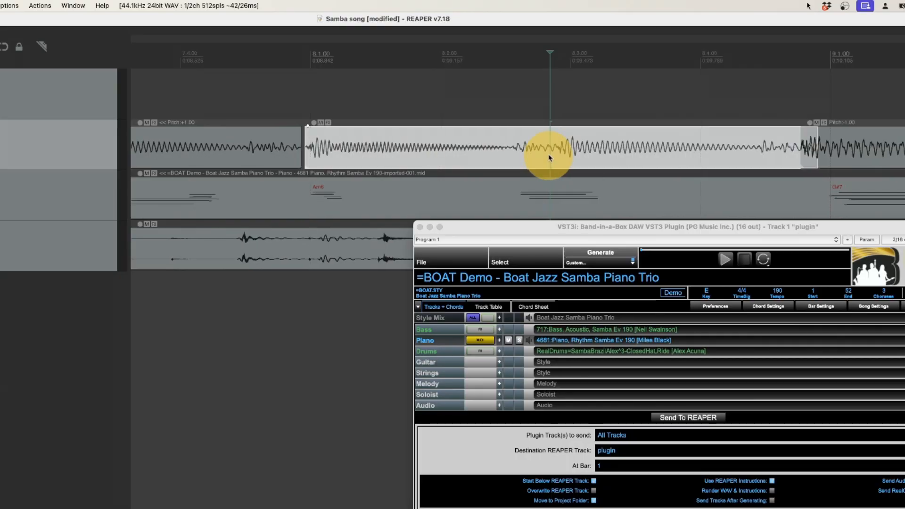
mouse_move(103, 90)
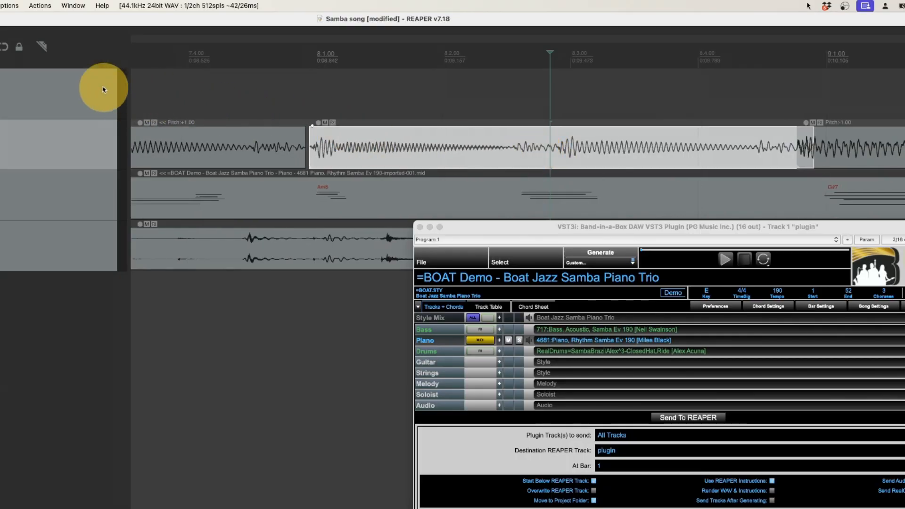
mouse_move(57, 80)
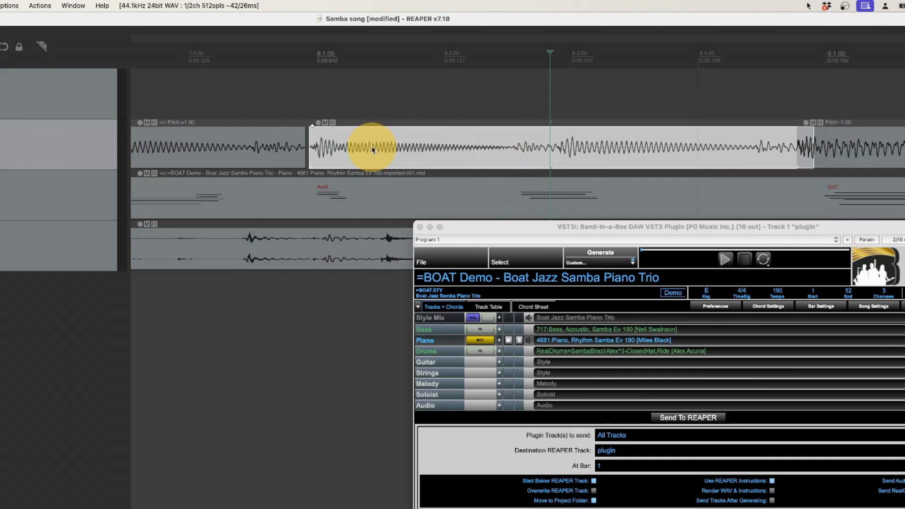
left_click_drag(372, 149, 303, 150)
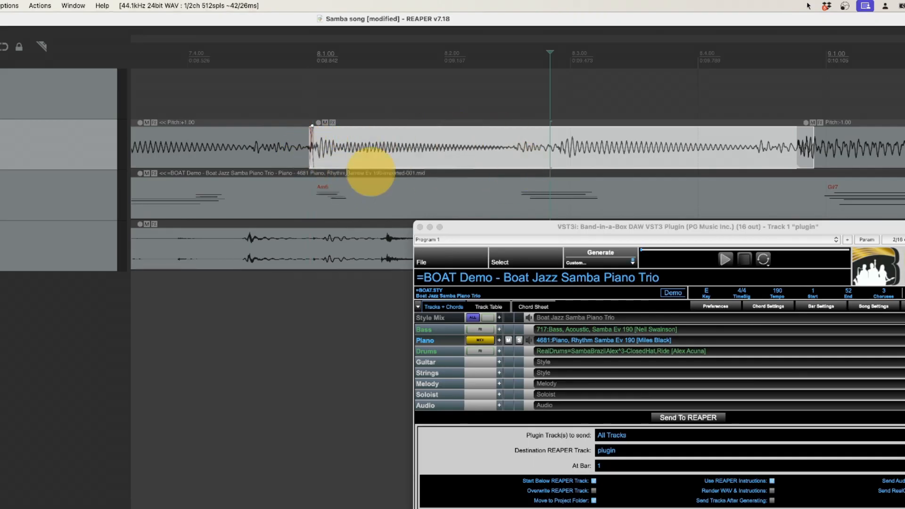
mouse_move(811, 147)
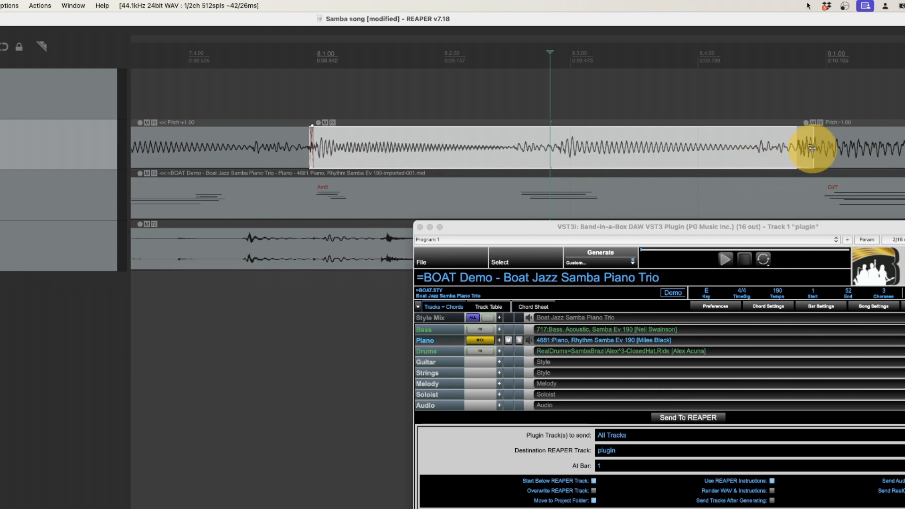
mouse_move(813, 148)
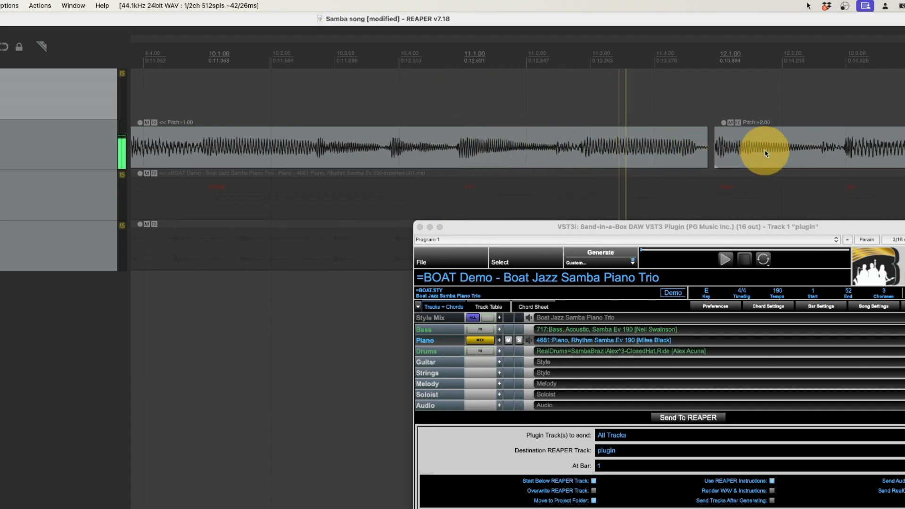
mouse_move(631, 150)
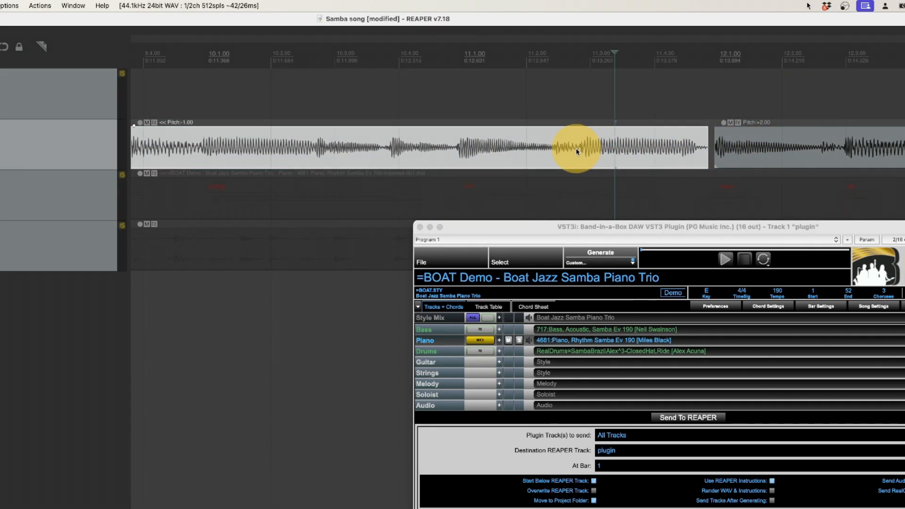
mouse_move(576, 151)
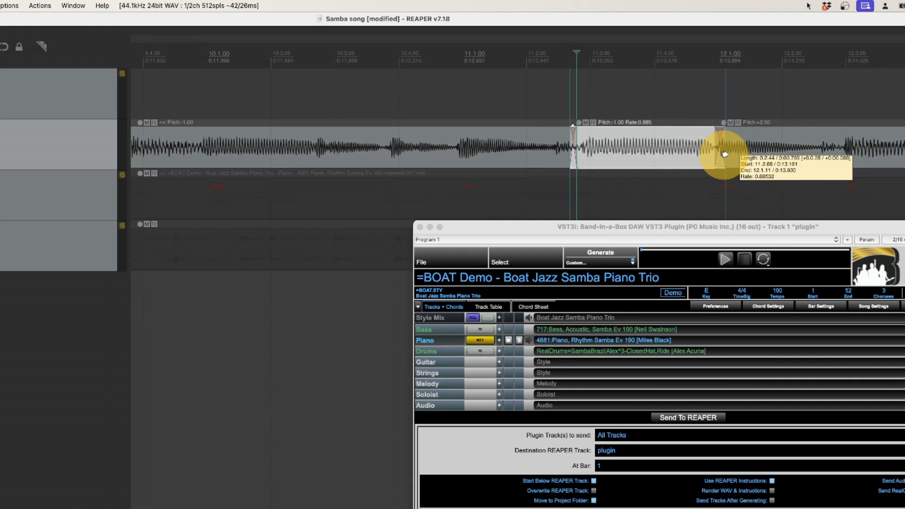
mouse_move(516, 149)
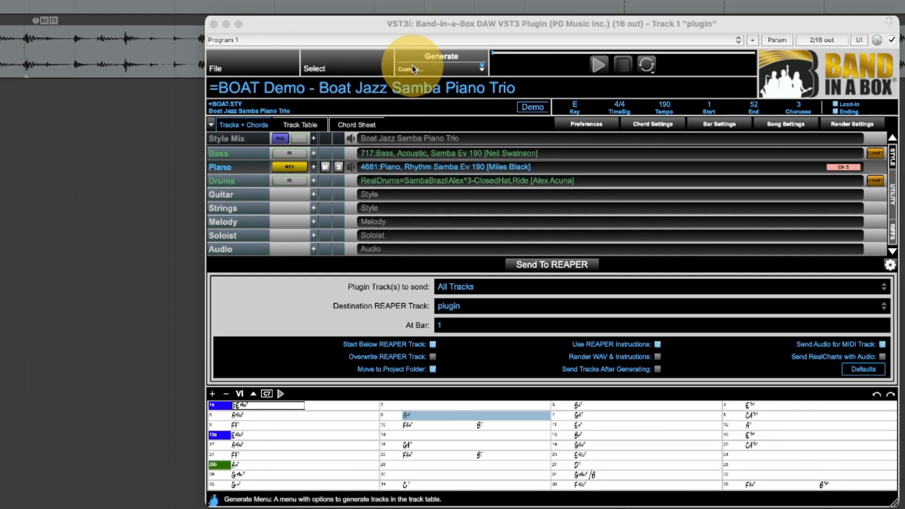
mouse_move(527, 215)
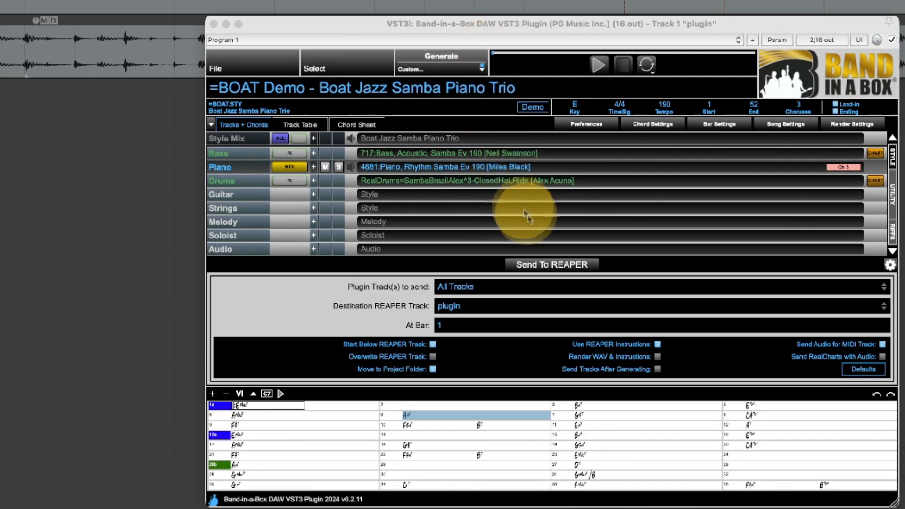
mouse_move(548, 265)
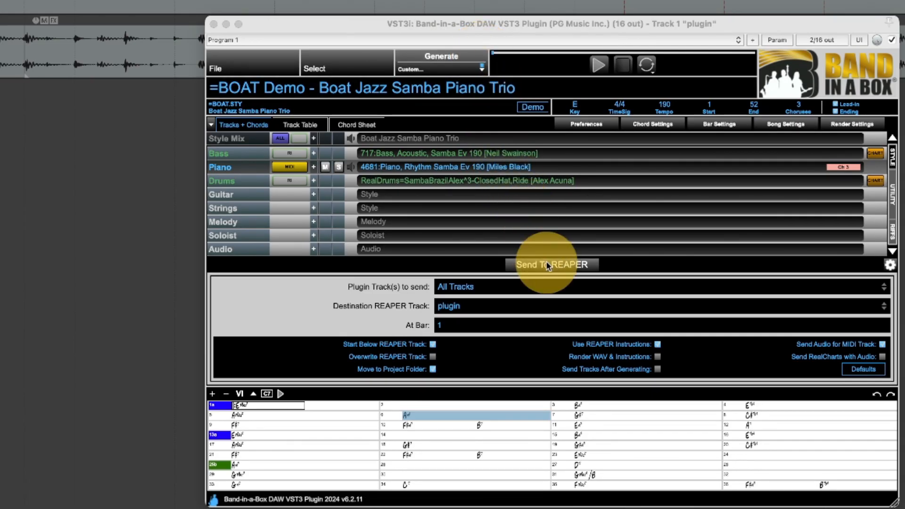
mouse_move(650, 364)
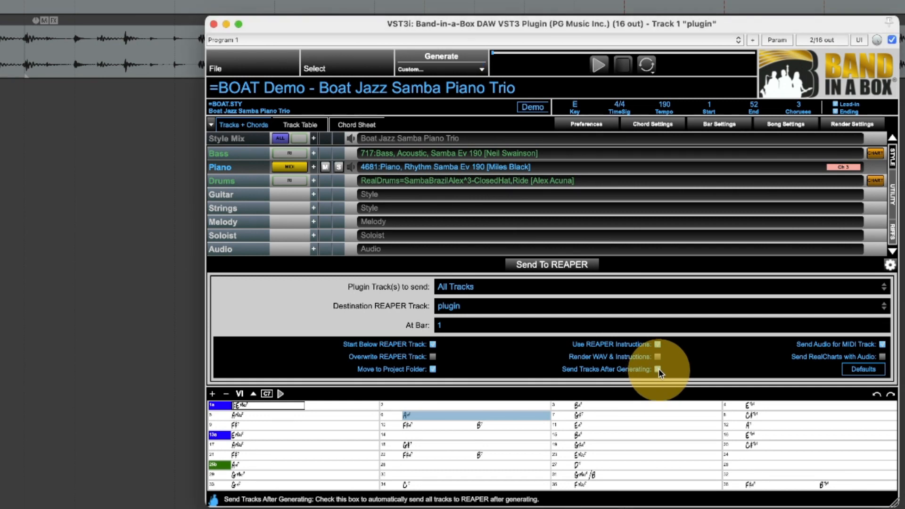
mouse_move(597, 297)
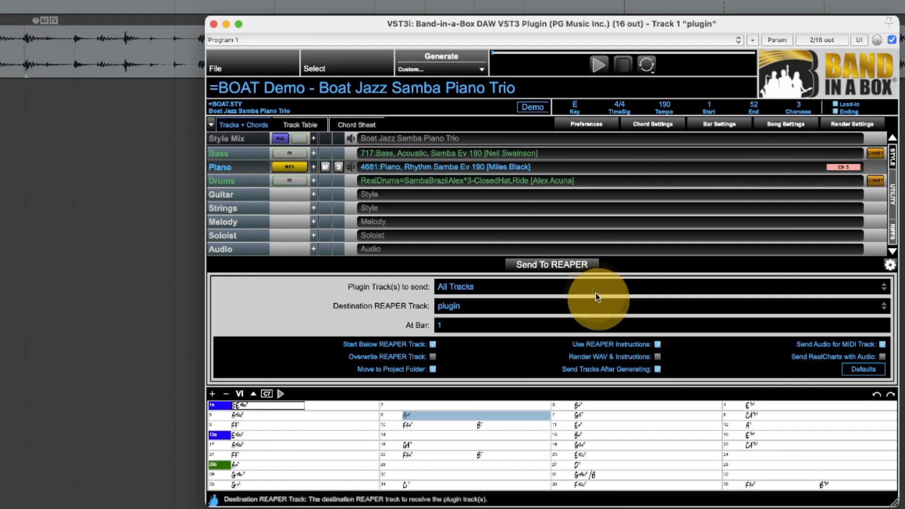
mouse_move(548, 265)
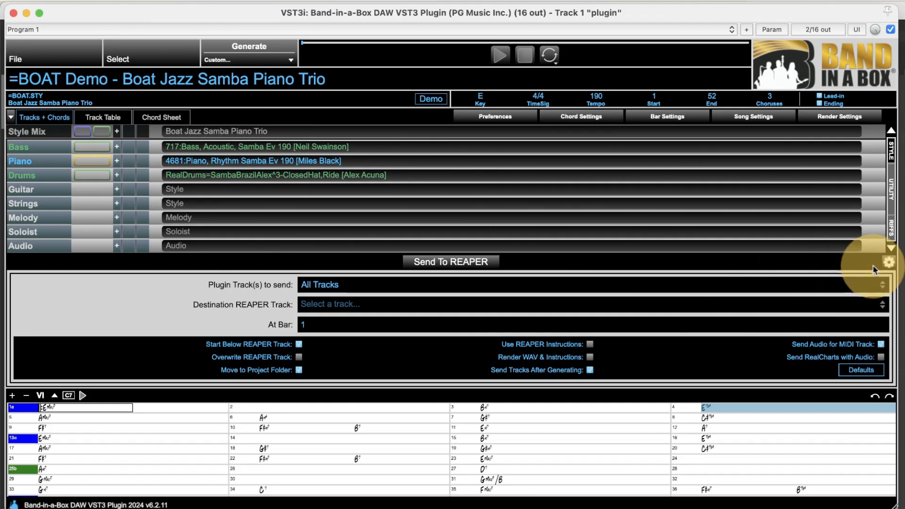
Toggle the Send To REAPER settings panel off and back on with the gear button.
left_click(889, 261)
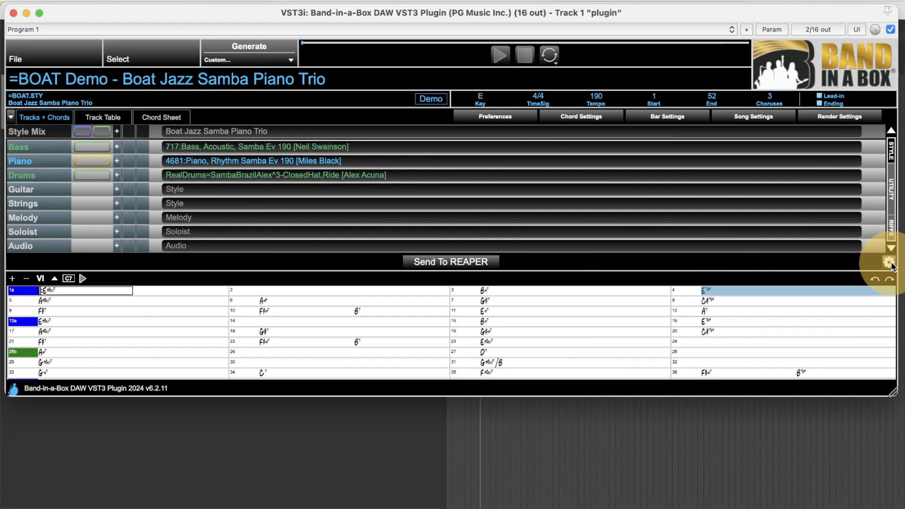
left_click(450, 261)
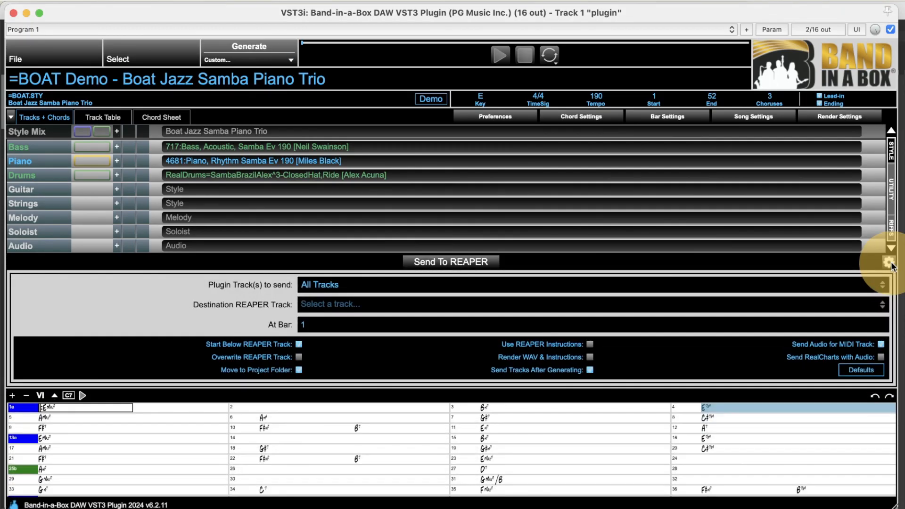
left_click(450, 261)
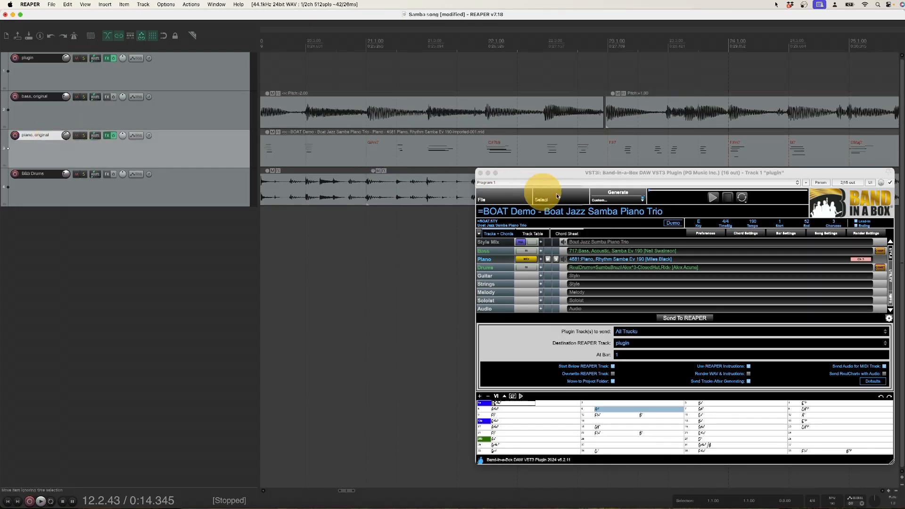
mouse_move(617, 192)
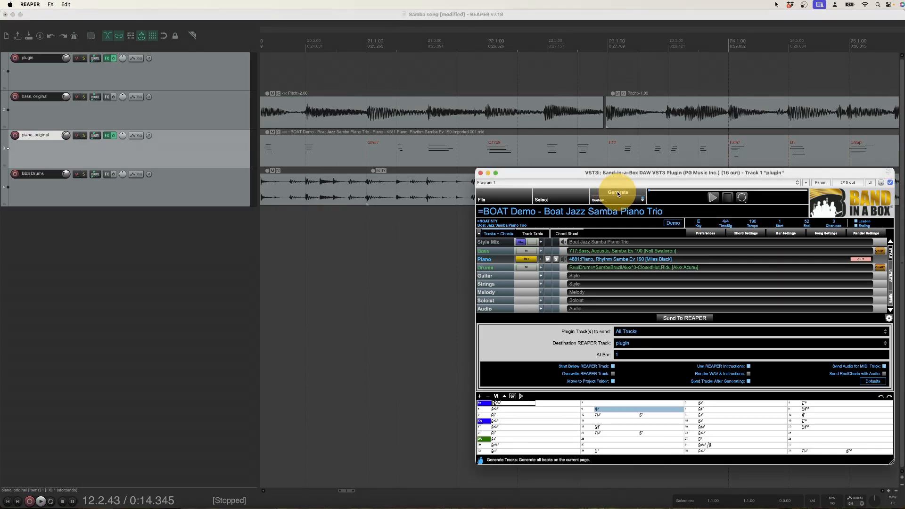
Generate new bass, piano and drums tracks and accept the piano MIDI import.
left_click(617, 192)
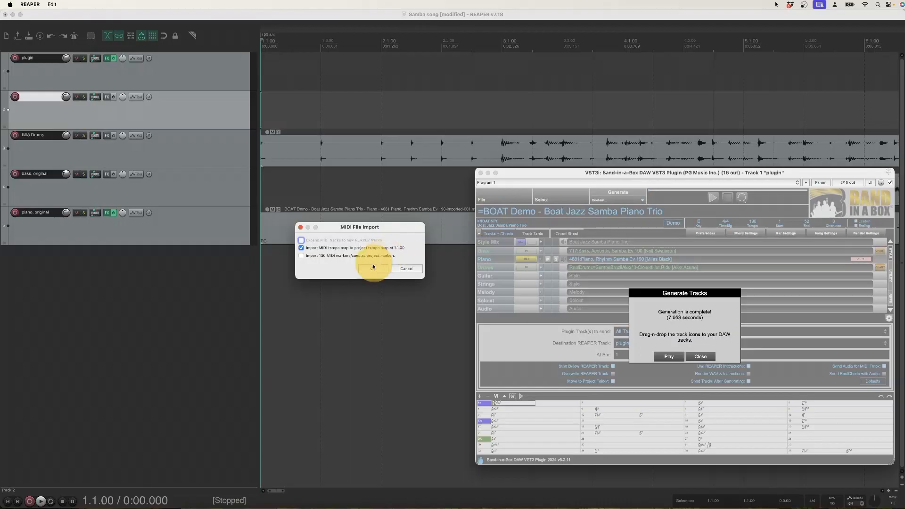
left_click(372, 268)
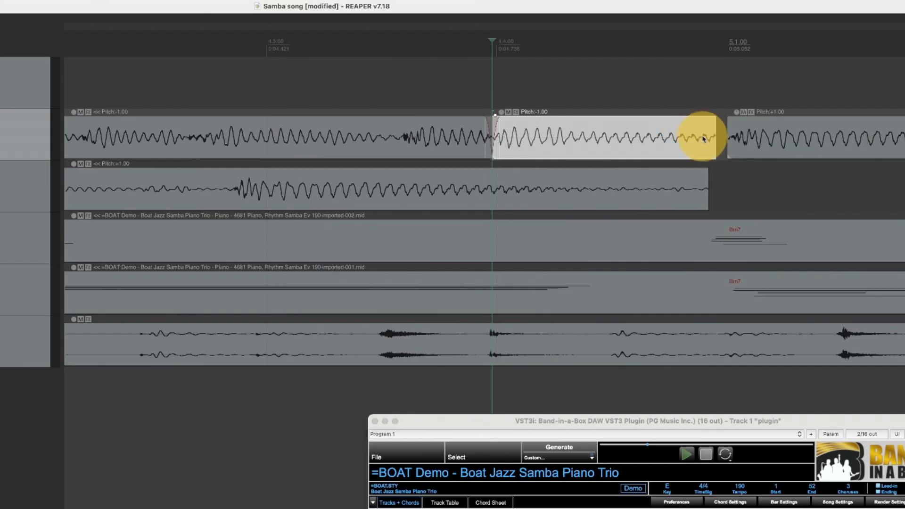
mouse_move(715, 139)
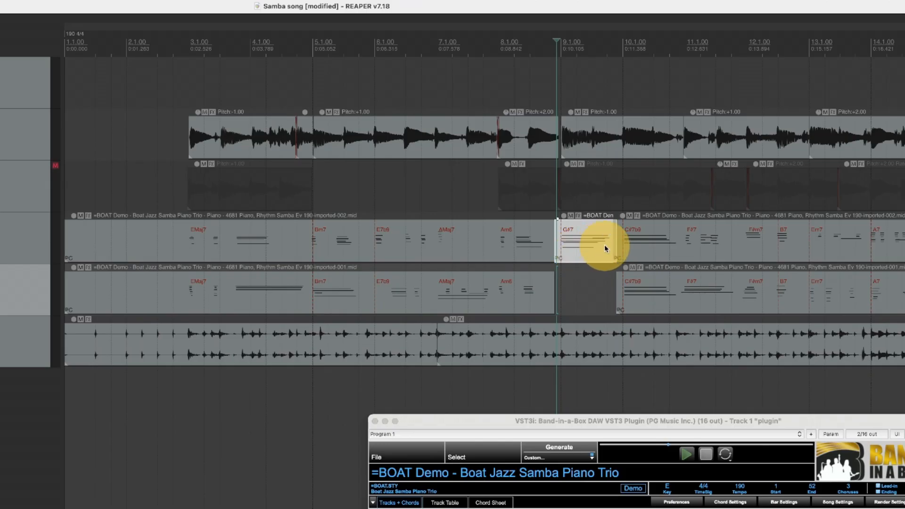
mouse_move(601, 160)
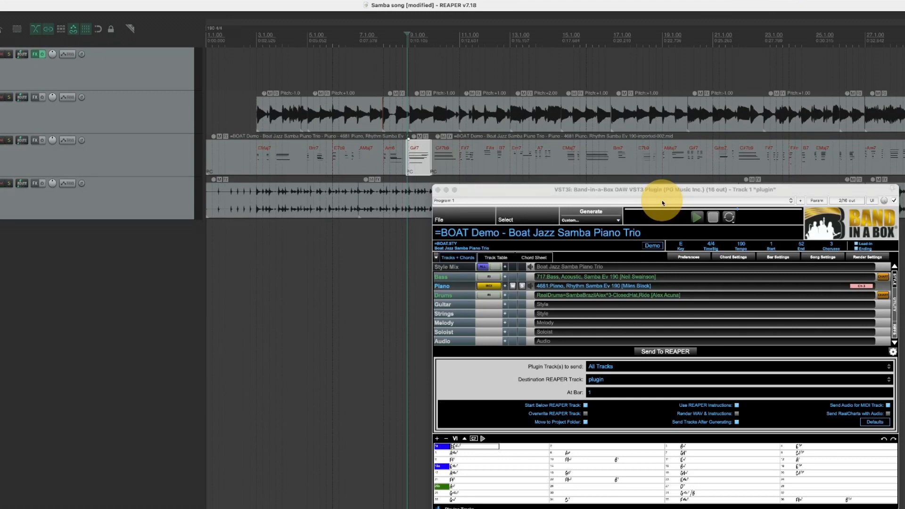
mouse_move(734, 403)
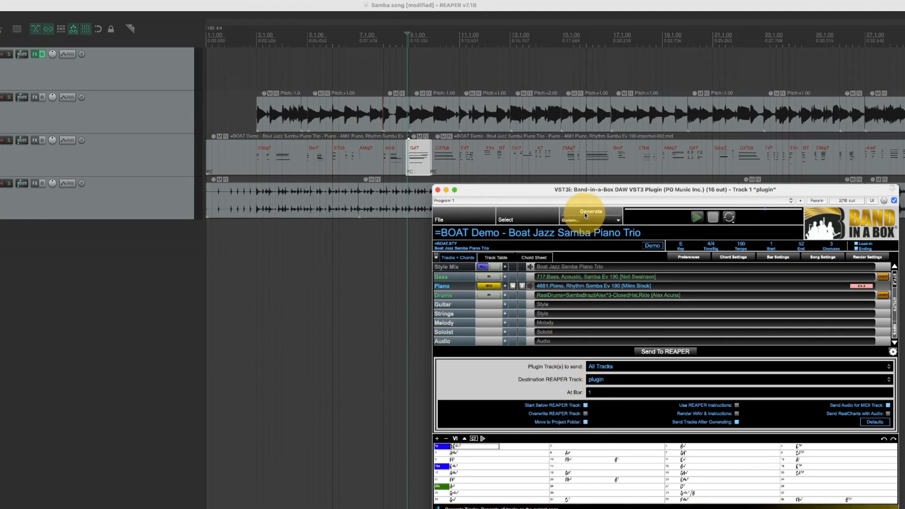
Generate the bass, piano and drums again as rendered WAV audio tracks.
left_click(589, 211)
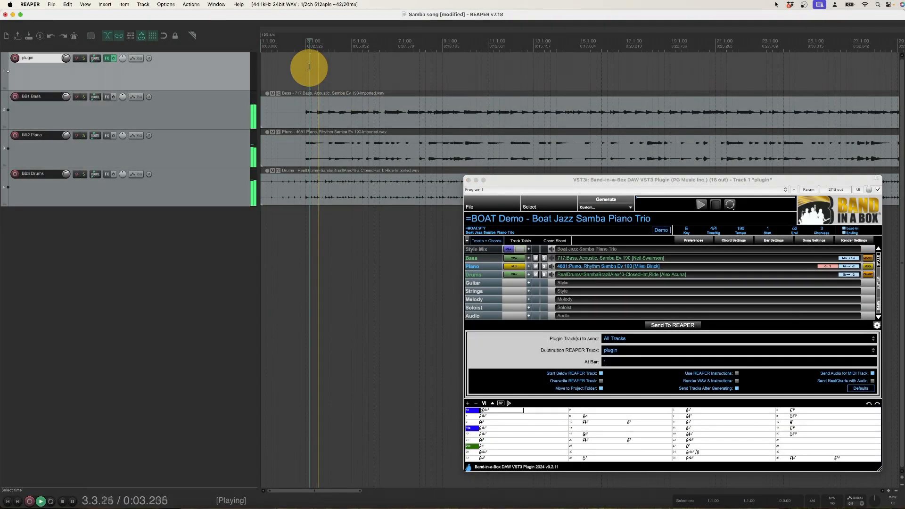